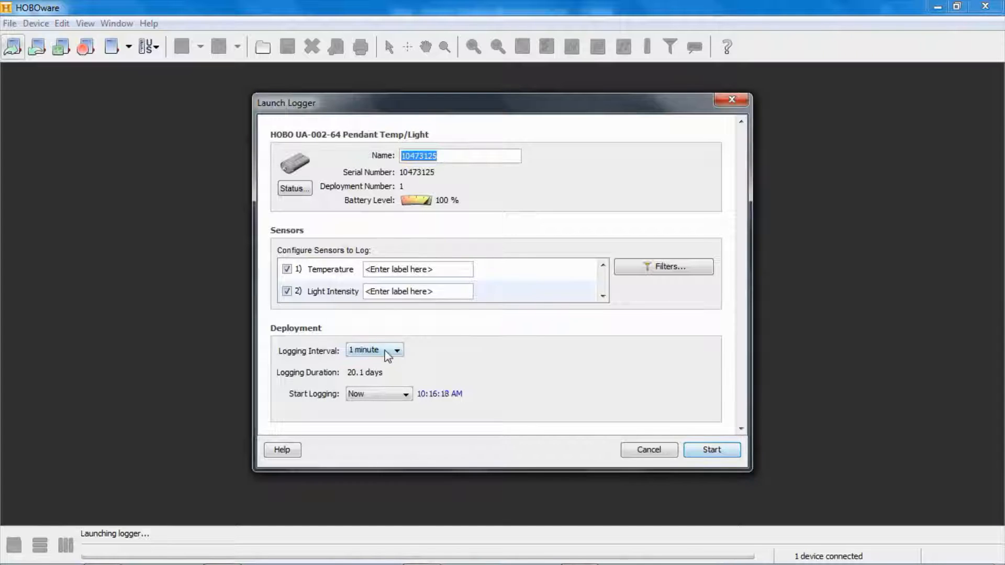
Step: Set the logging interval to 10 seconds and the start mode to Using Coupler
{"action": "left_click", "coordinate": [396, 350]}
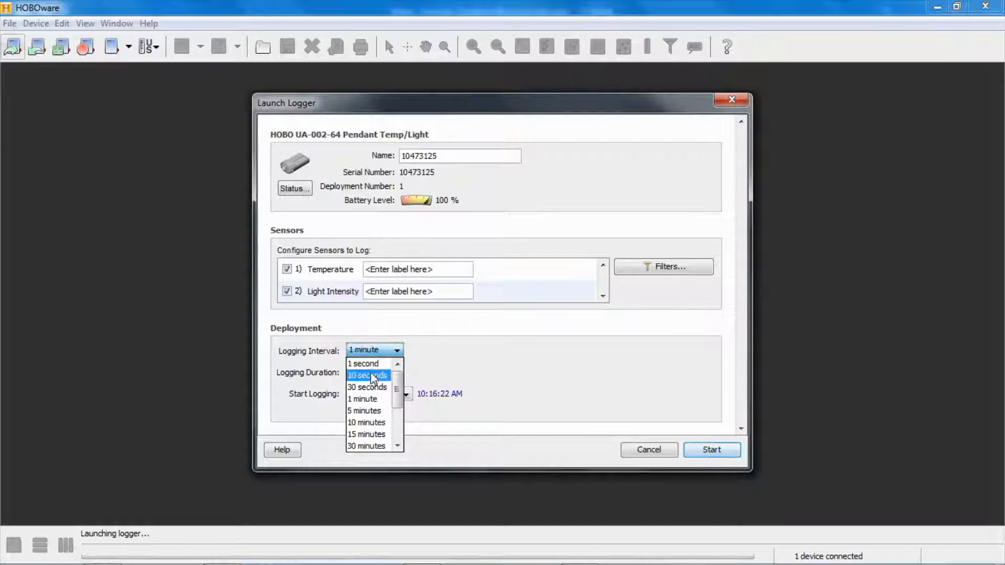
{"action": "left_click", "coordinate": [367, 375]}
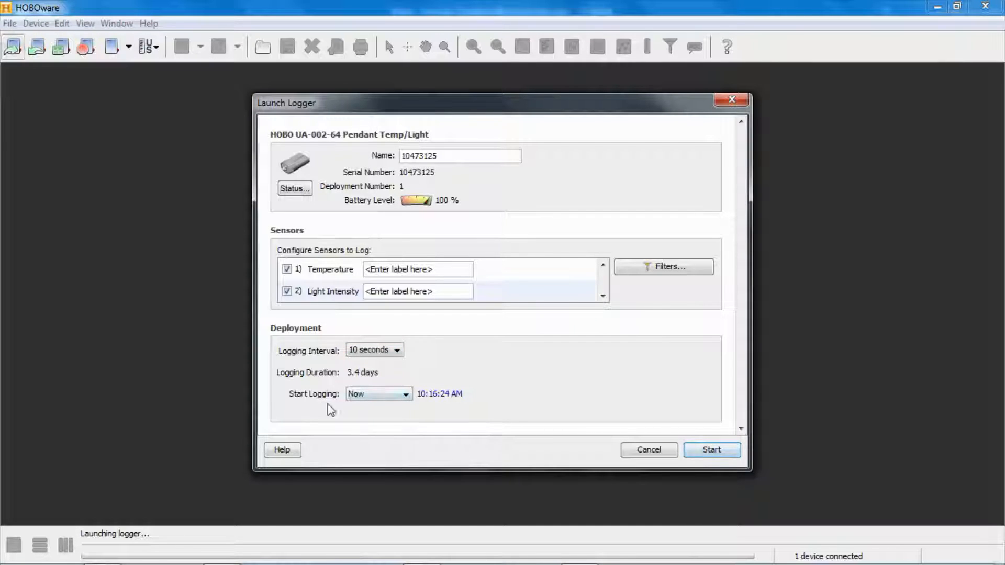
{"action": "left_click", "coordinate": [405, 394]}
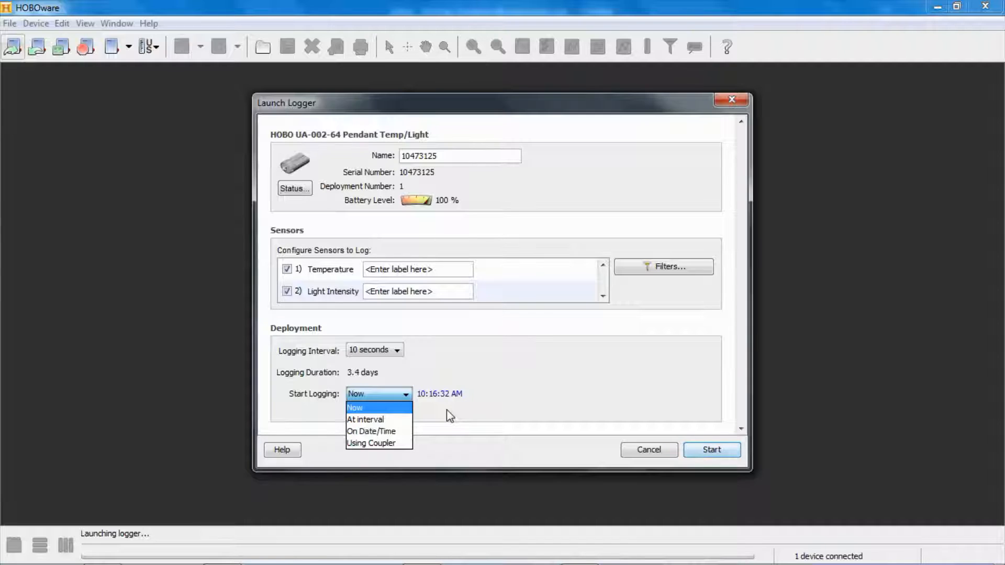
{"action": "left_click", "coordinate": [371, 443]}
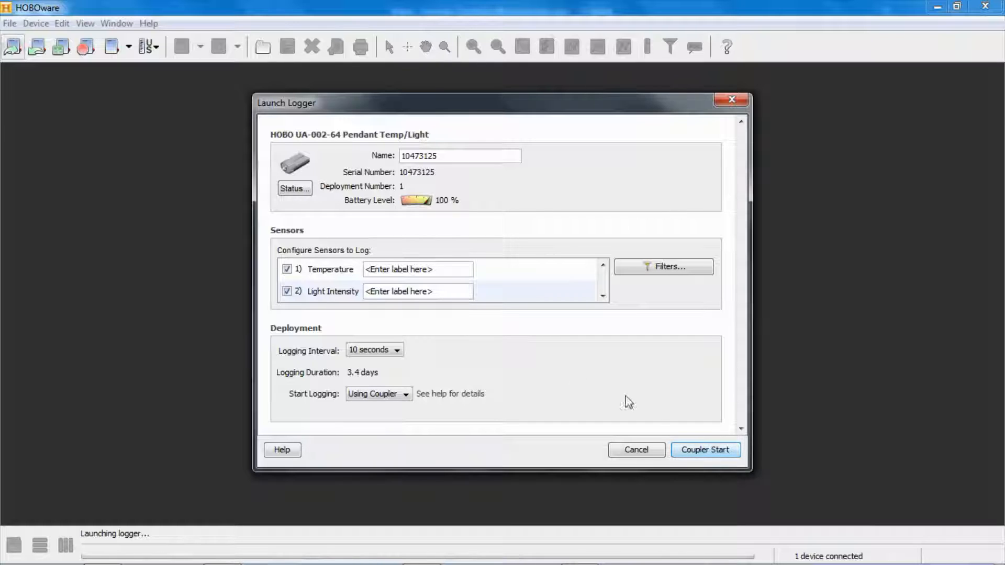
Step: Launch the logger with Coupler Start and view its device status awaiting the coupler
{"action": "left_click", "coordinate": [705, 449]}
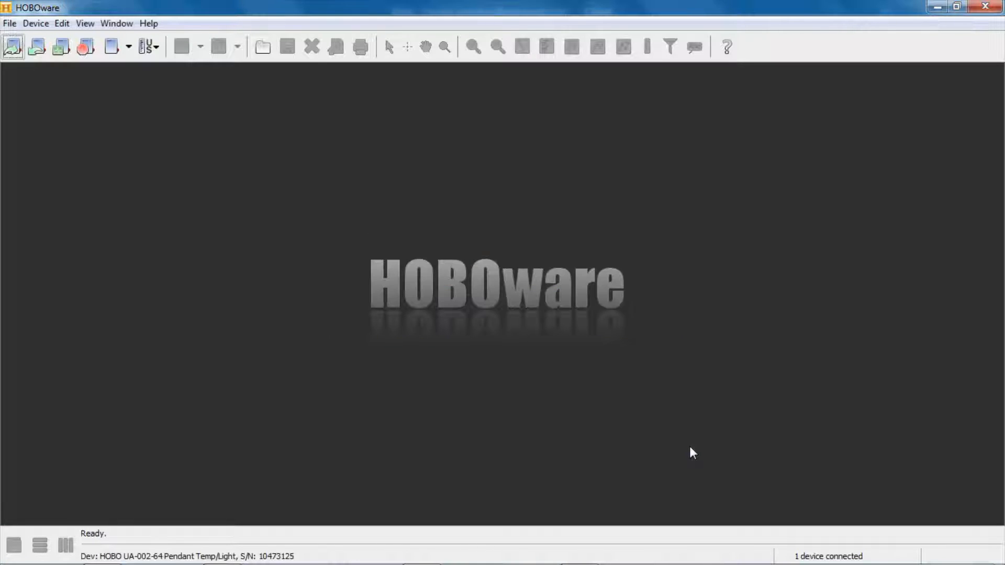
{"action": "mouse_move", "coordinate": [77, 283]}
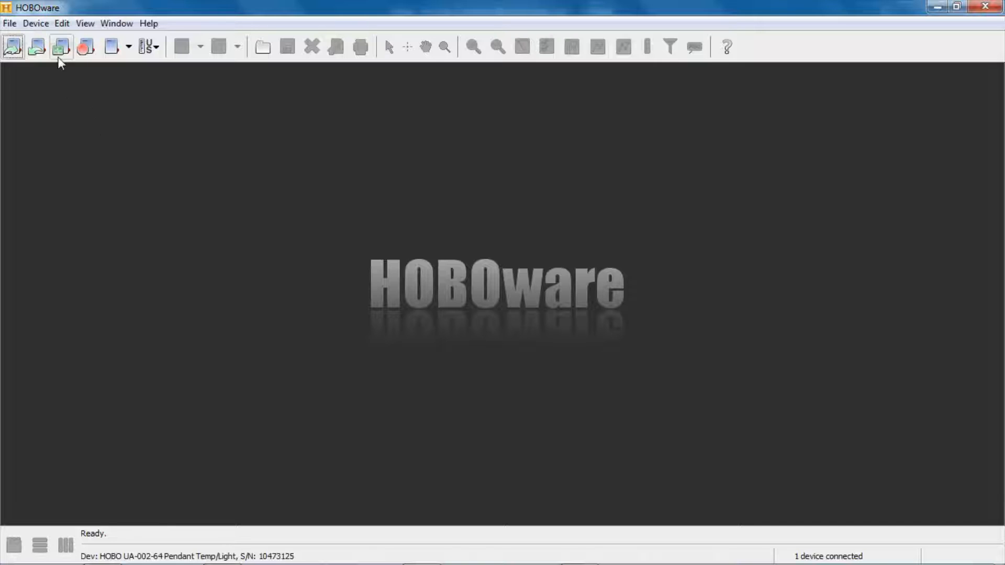
{"action": "left_click", "coordinate": [61, 46]}
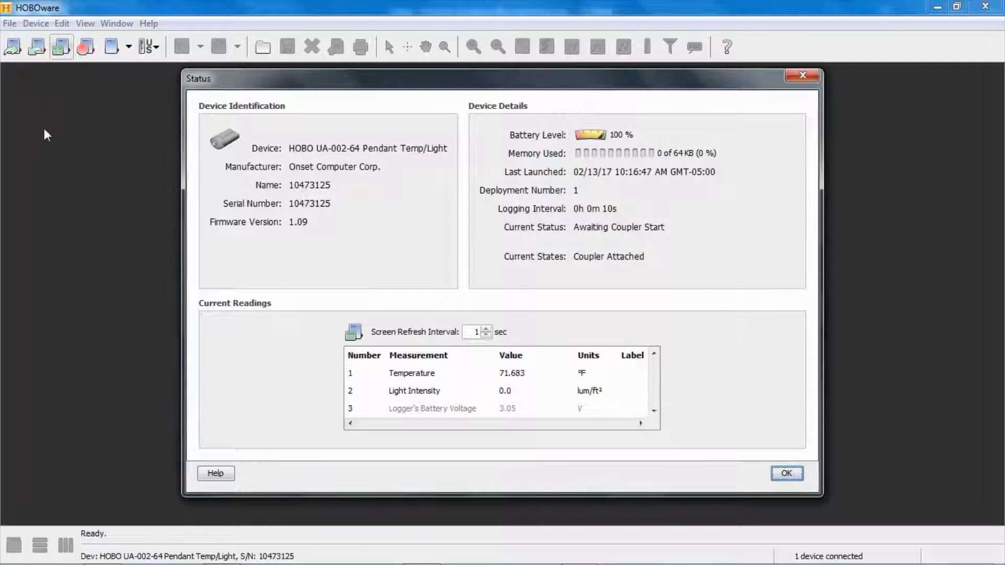
{"action": "mouse_move", "coordinate": [682, 342]}
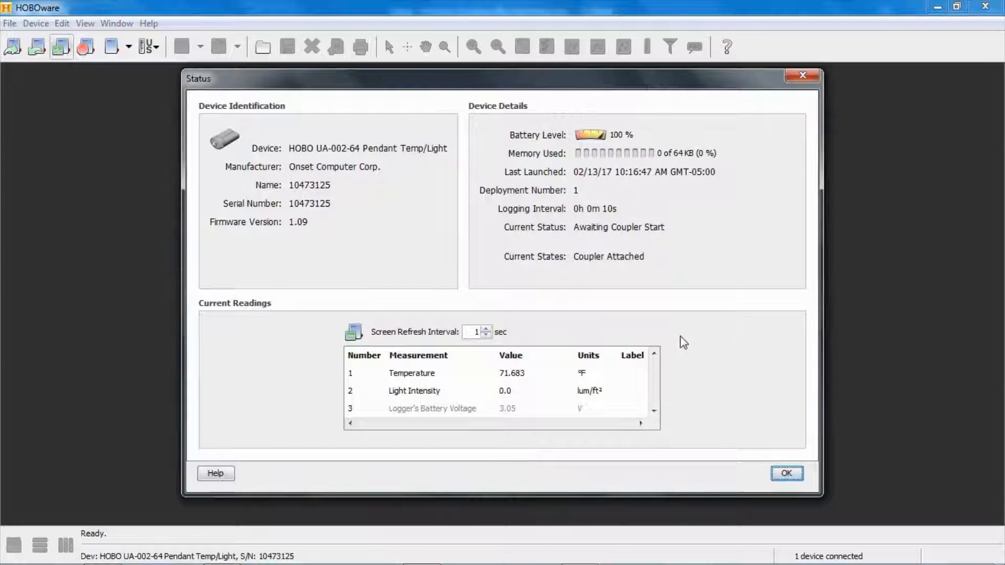
{"action": "mouse_move", "coordinate": [548, 230]}
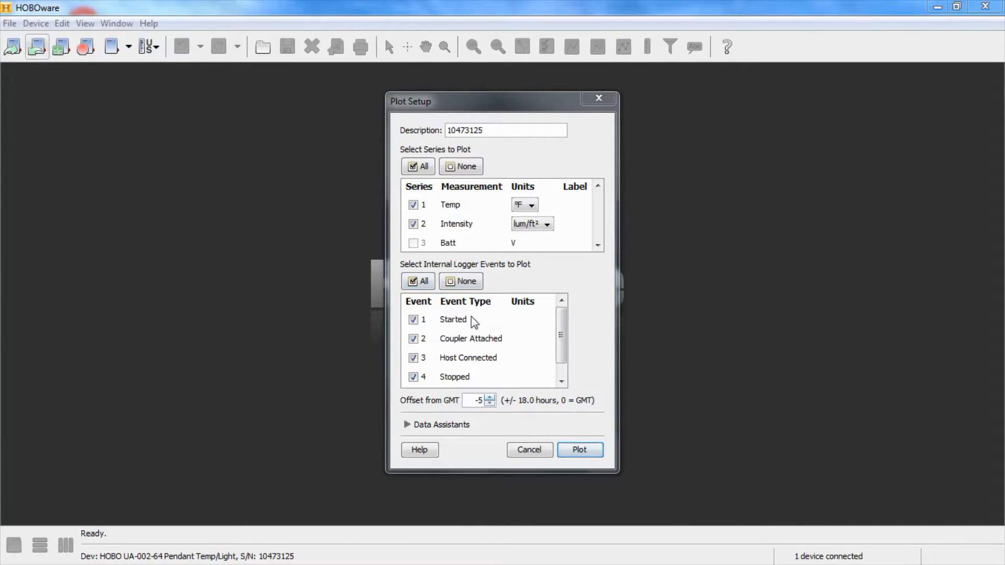
{"action": "mouse_move", "coordinate": [481, 315]}
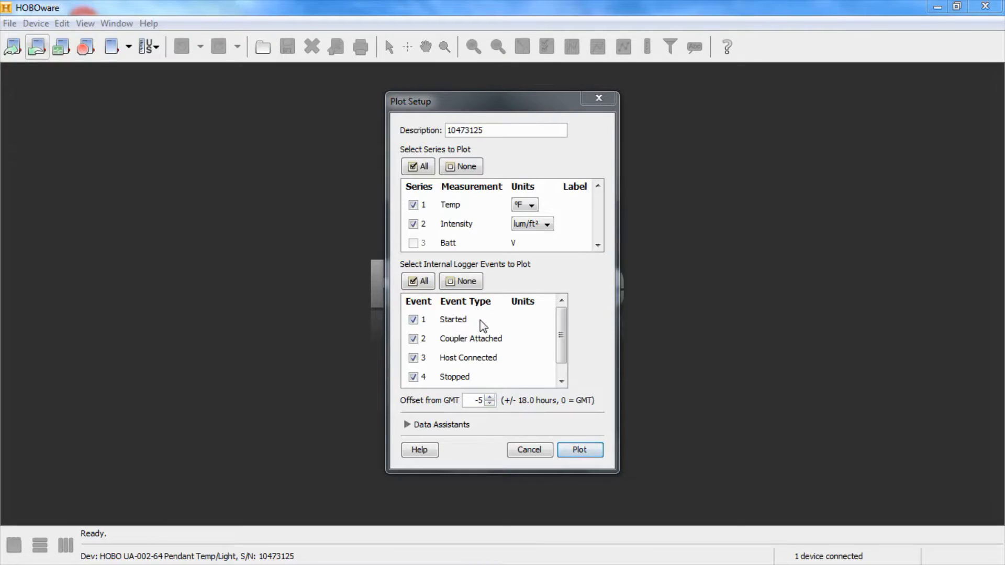
{"action": "mouse_move", "coordinate": [480, 335]}
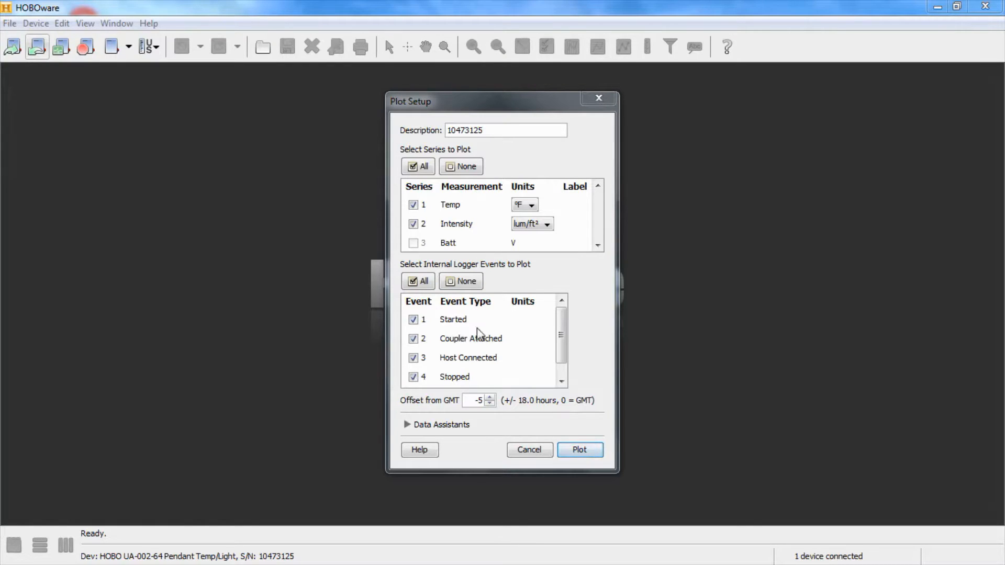
{"action": "mouse_move", "coordinate": [500, 353]}
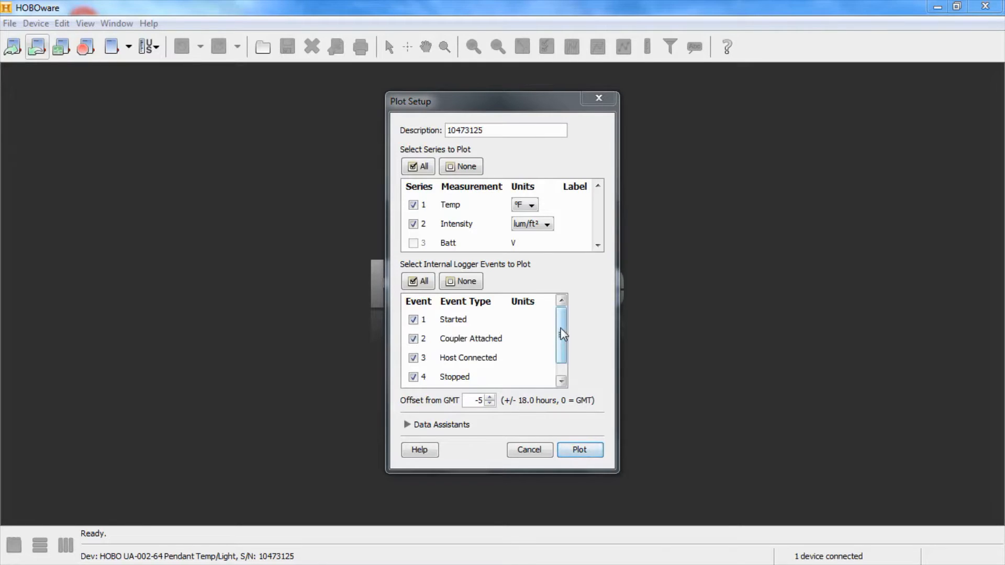
Step: Plot Temp and Intensity with all five logger events after reviewing the events list
{"action": "scroll", "scroll_direction": "down", "scroll_amount": 3}
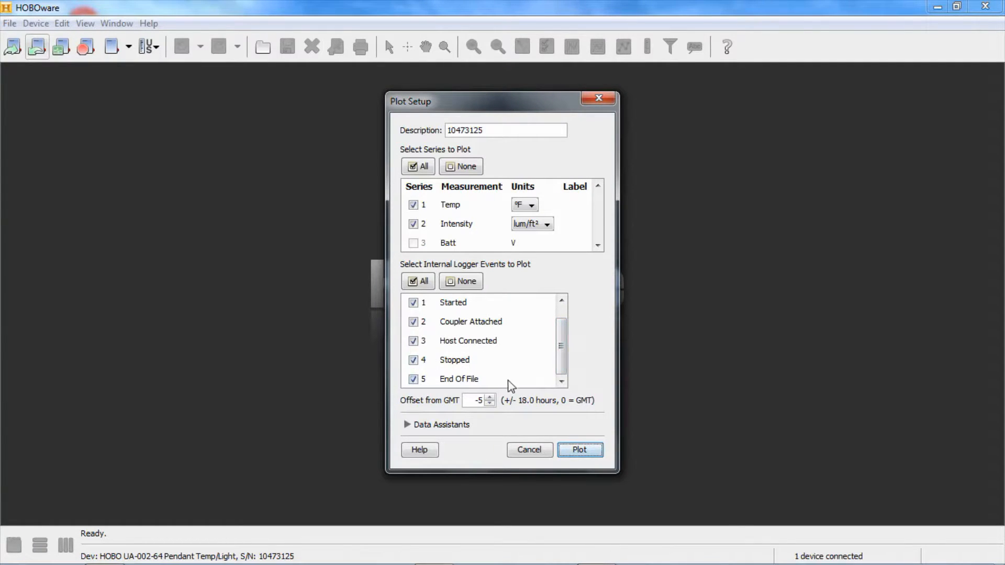
{"action": "left_click", "coordinate": [579, 449]}
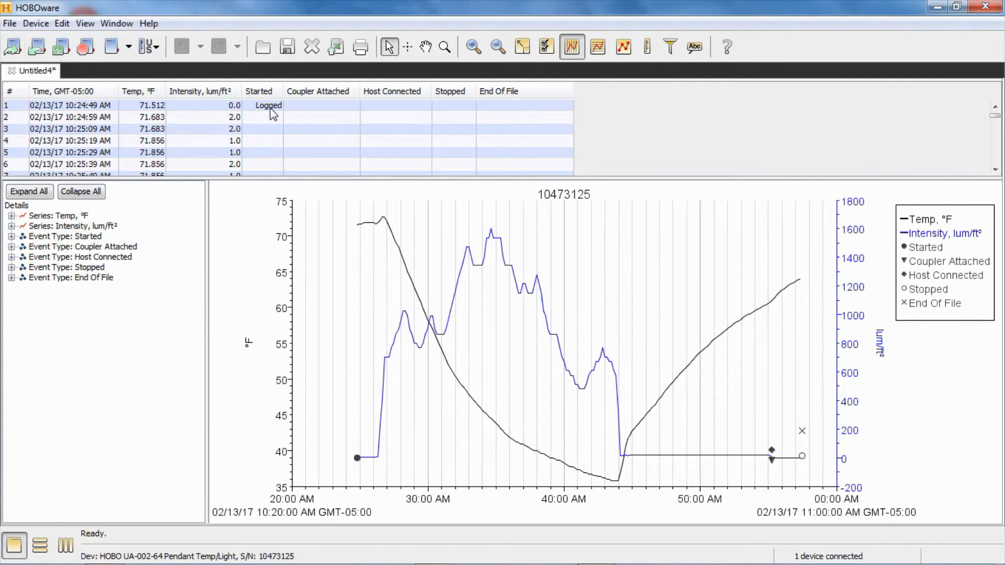
{"action": "mouse_move", "coordinate": [214, 114]}
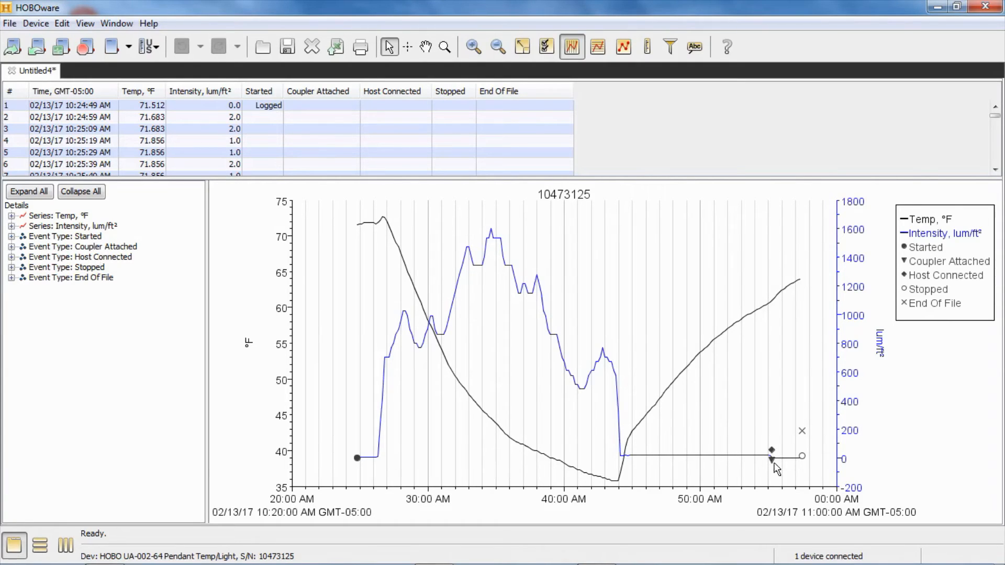
{"action": "mouse_move", "coordinate": [807, 462]}
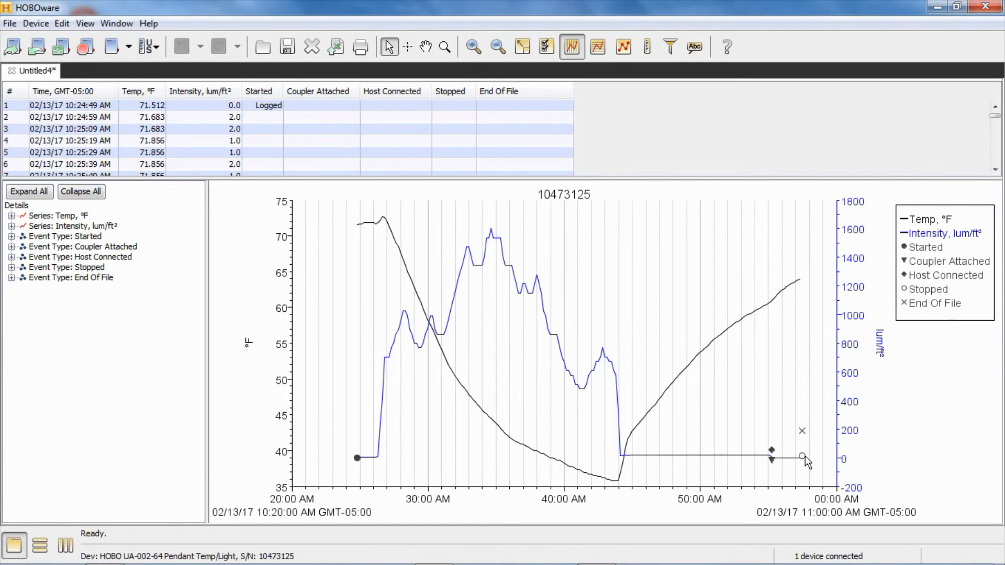